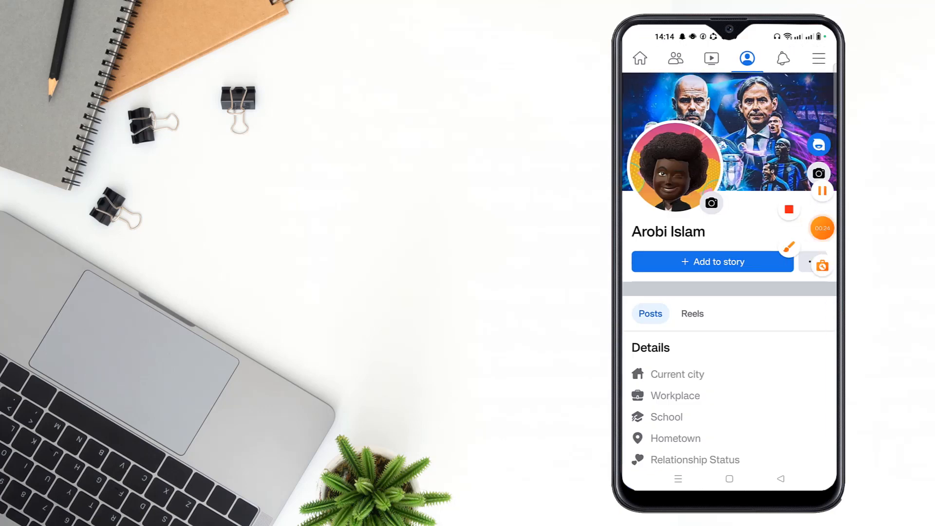
Step: Bring up the cover photo menu from the camera icon on the profile's cover
left_click(818, 174)
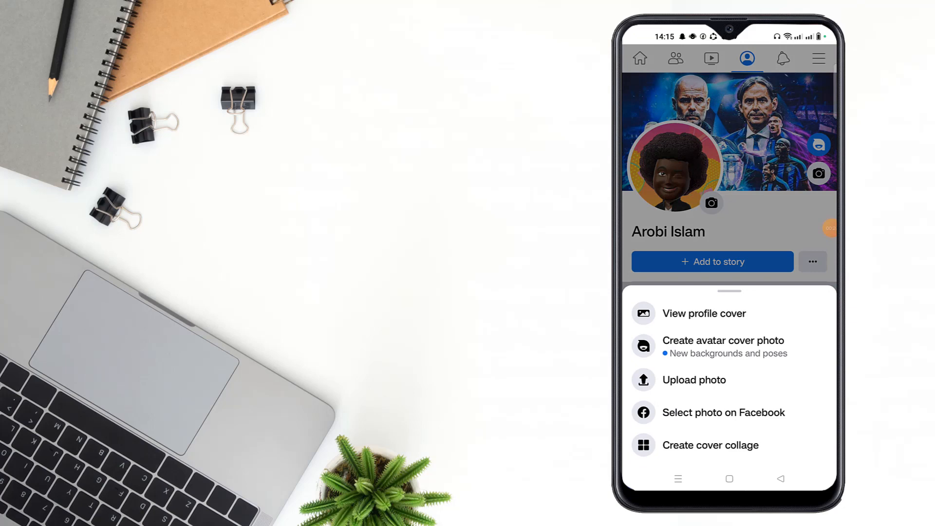
left_click(703, 312)
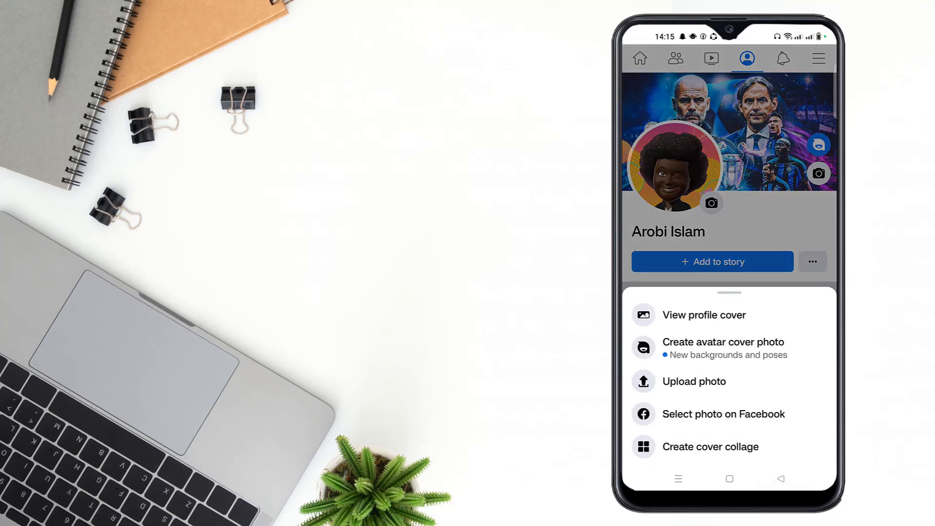
Step: View the current profile cover and choose Edit caption from its options
left_click(703, 315)
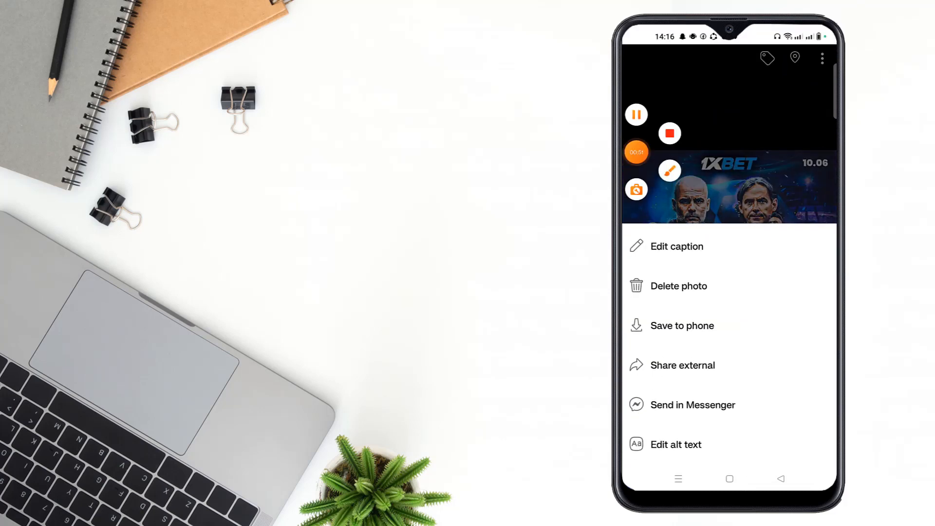
left_click(668, 172)
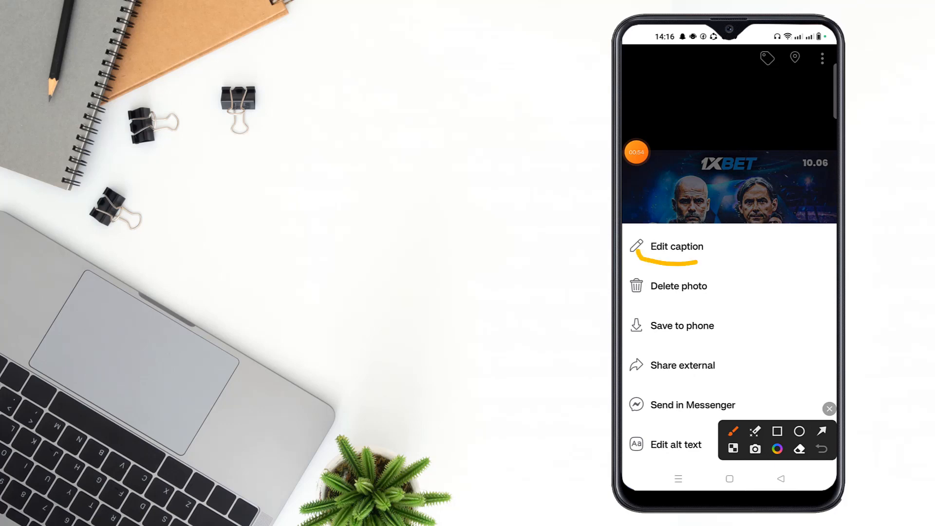
left_click(676, 246)
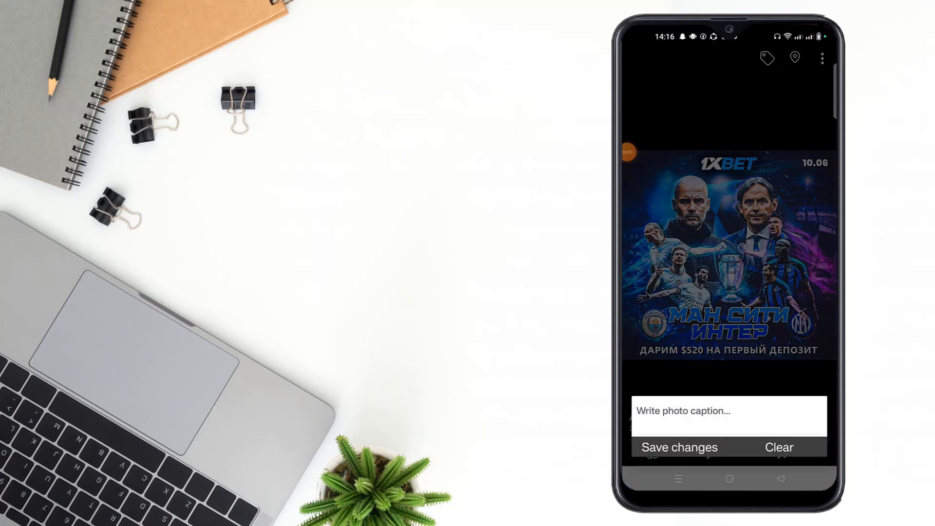
Step: Caption the cover photo "Jjnn", save, and find the update post on the profile
left_click(728, 411)
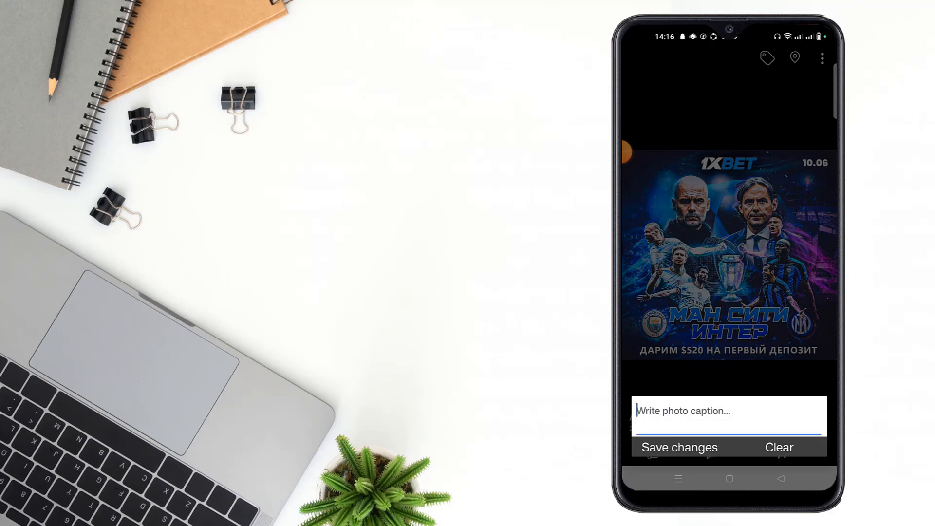
type("Jjnn")
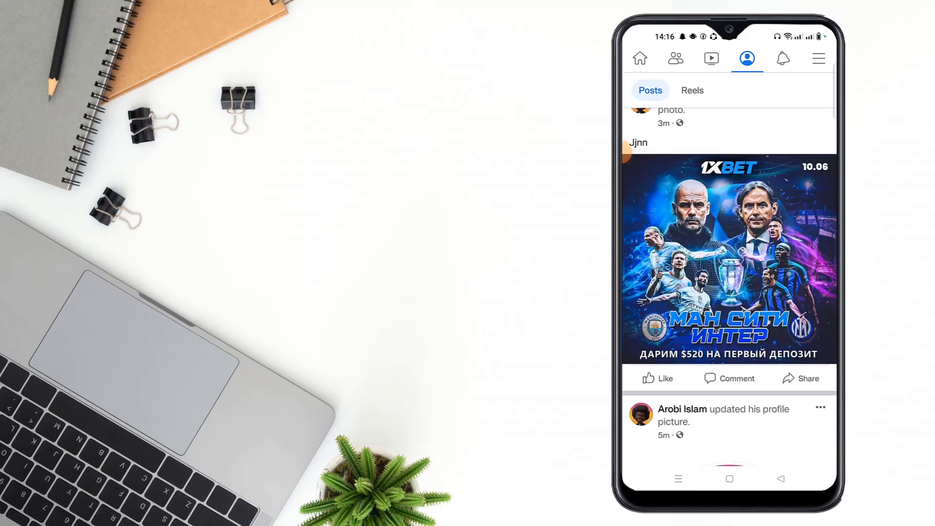
scroll("up", 3)
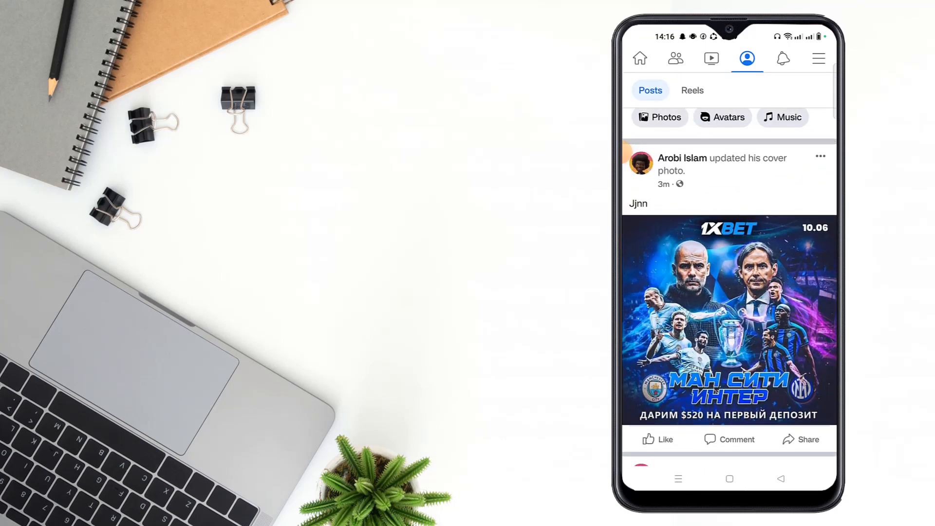